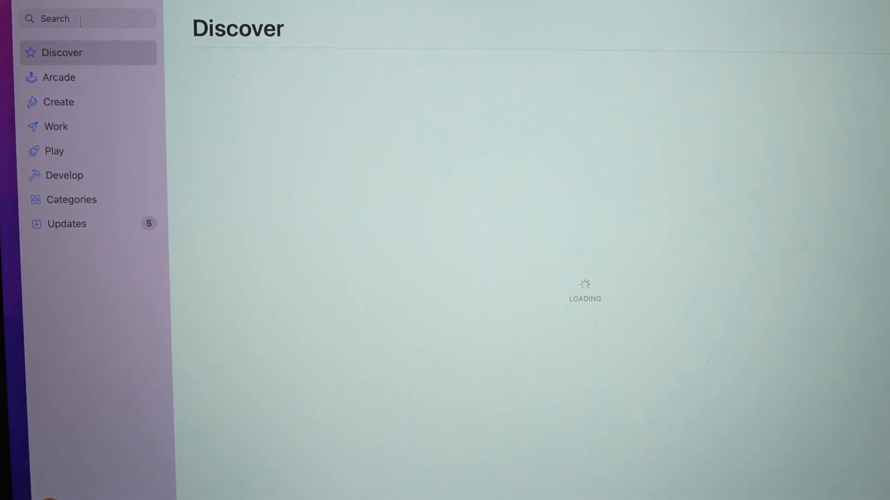
# - Search the App Store for 'hp smart' and open HP Smart for Desktop
pyautogui.write('hp smart')
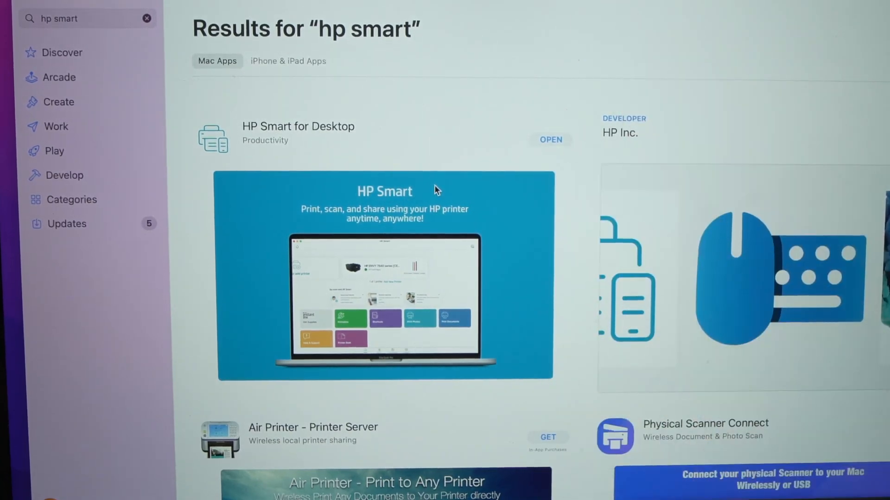
pyautogui.click(549, 140)
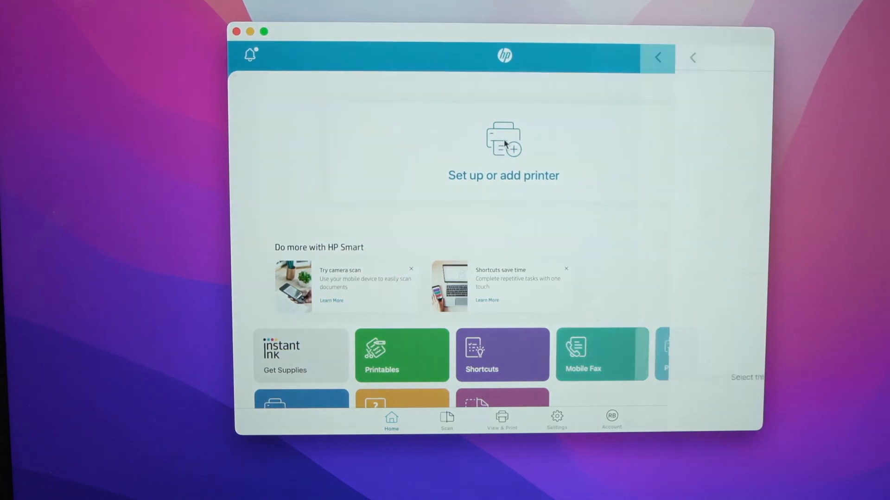
# - Add the networked HP DeskJet 2700 series printer and dismiss the scanning-unsupported notice
pyautogui.click(503, 147)
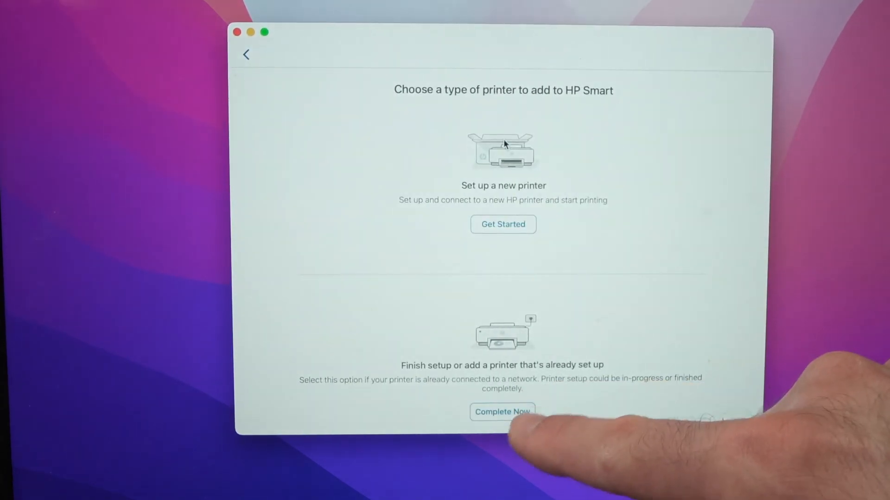
pyautogui.click(501, 412)
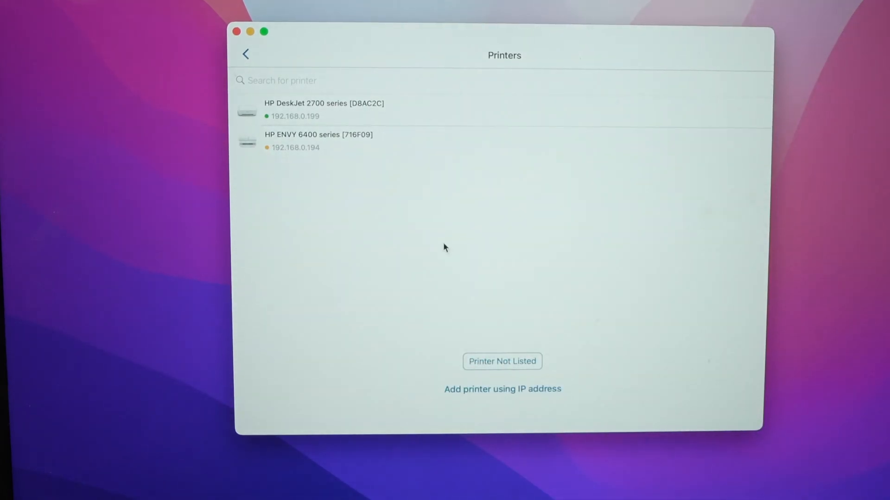
pyautogui.click(323, 109)
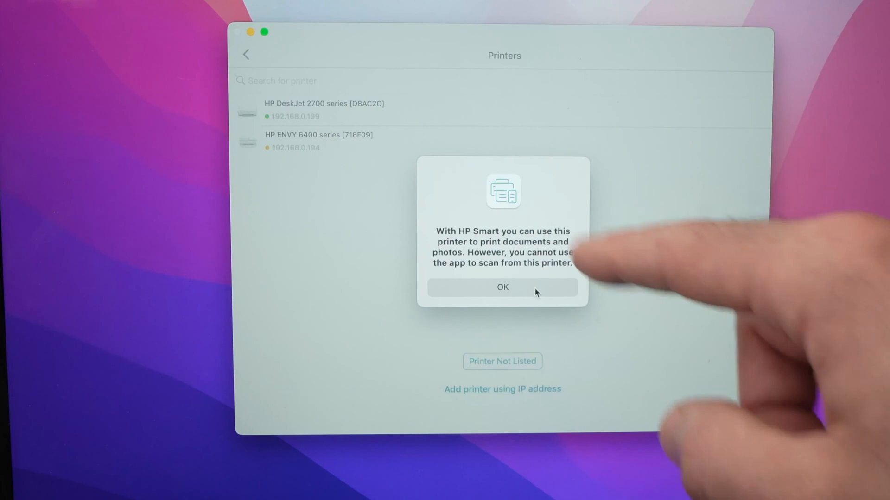
pyautogui.click(501, 287)
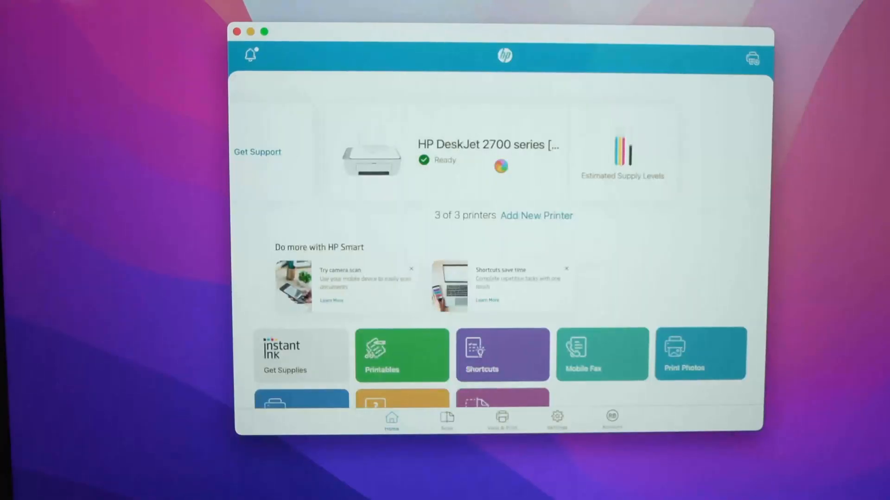
# - Browse All Files in View & Print and open the four-page document preview
pyautogui.scroll(-3)
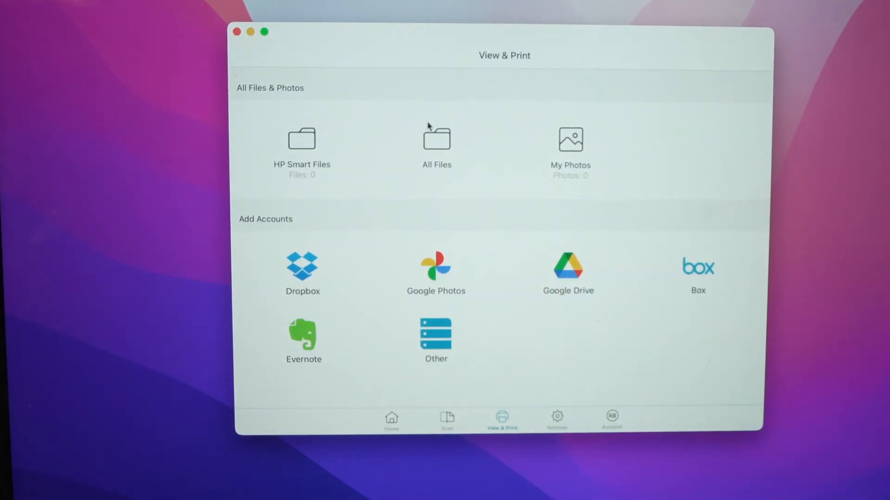
pyautogui.click(437, 139)
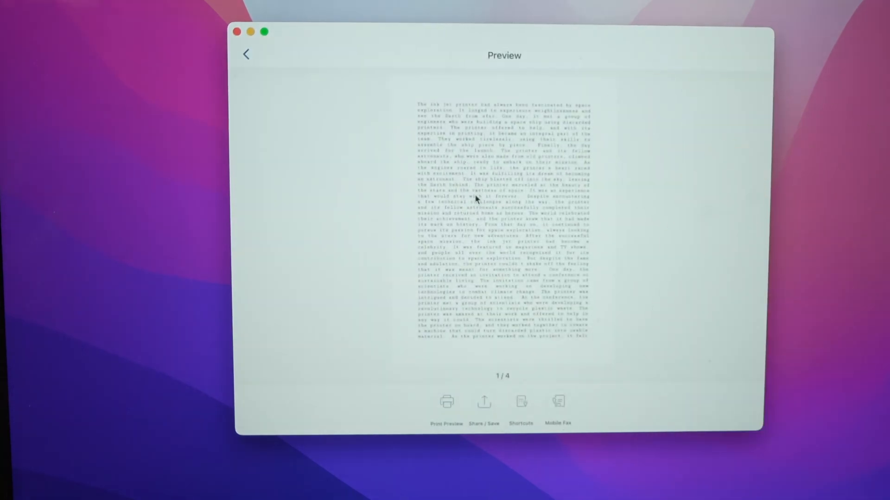
# - Open Print Preview settings for the DeskJet 2700 and its Page Range options
pyautogui.click(445, 401)
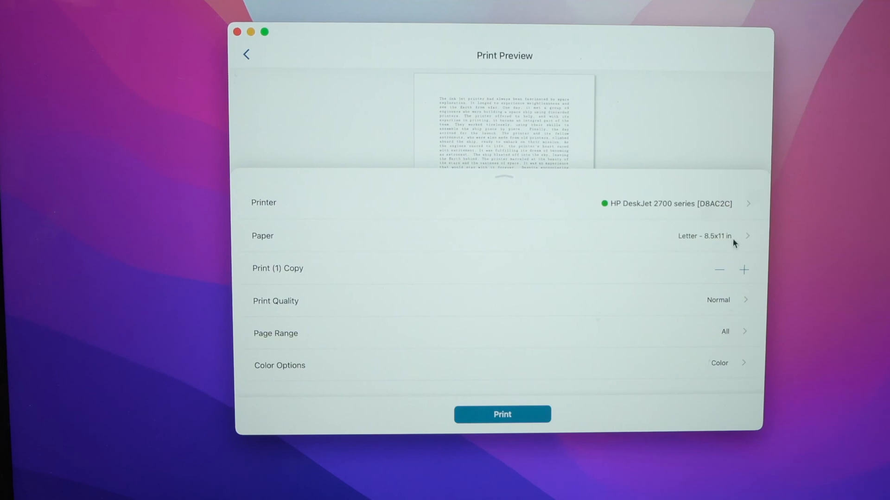
pyautogui.moveTo(708, 267)
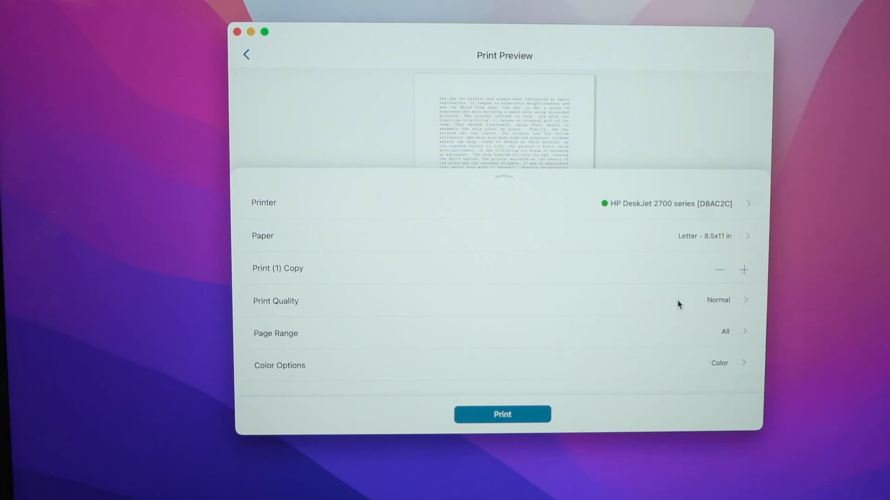
pyautogui.click(276, 333)
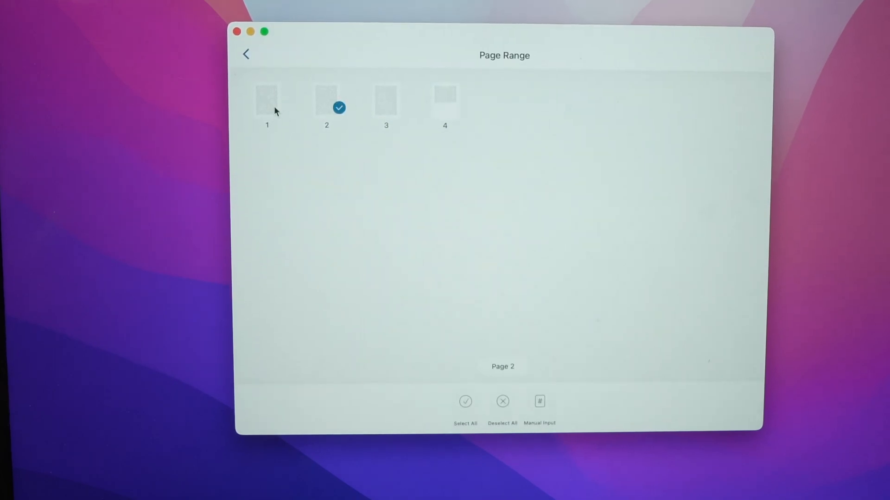
# - Tick page 1 as the only page to print and return to print settings
pyautogui.click(267, 108)
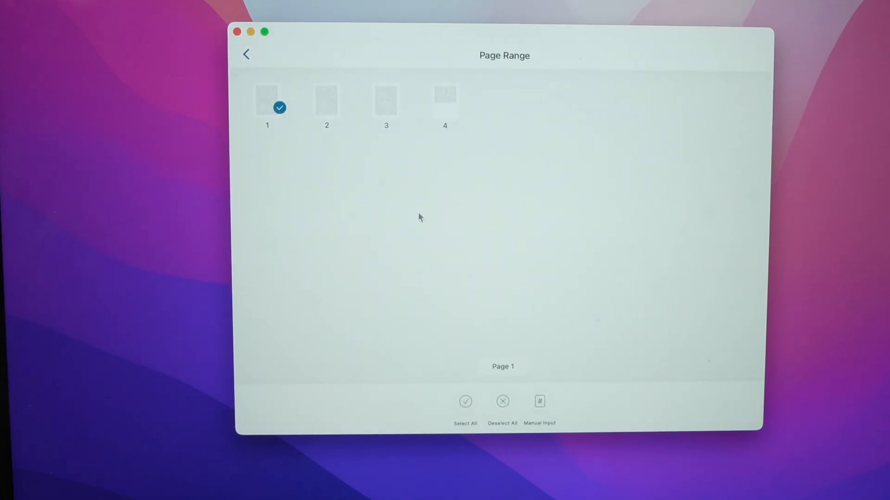
pyautogui.moveTo(549, 349)
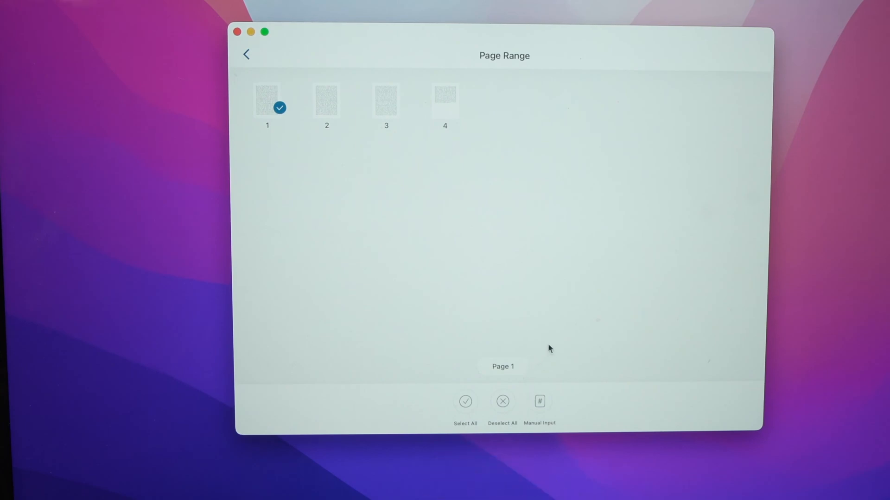
pyautogui.click(246, 54)
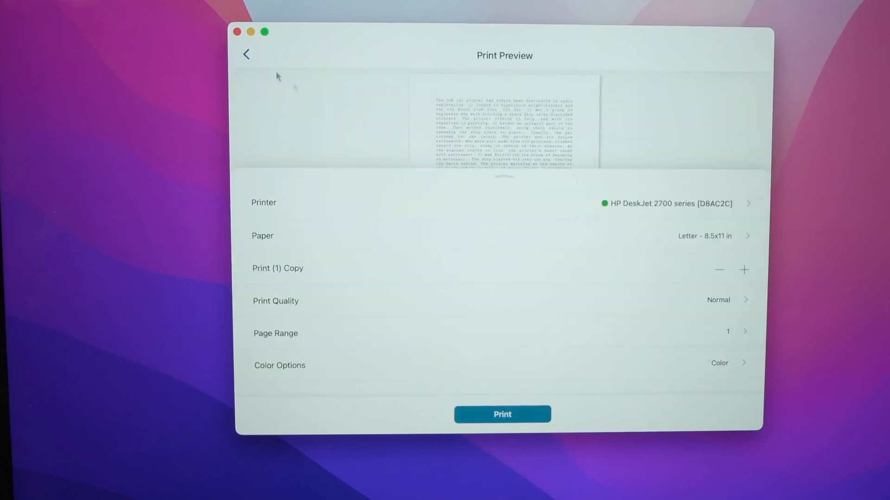